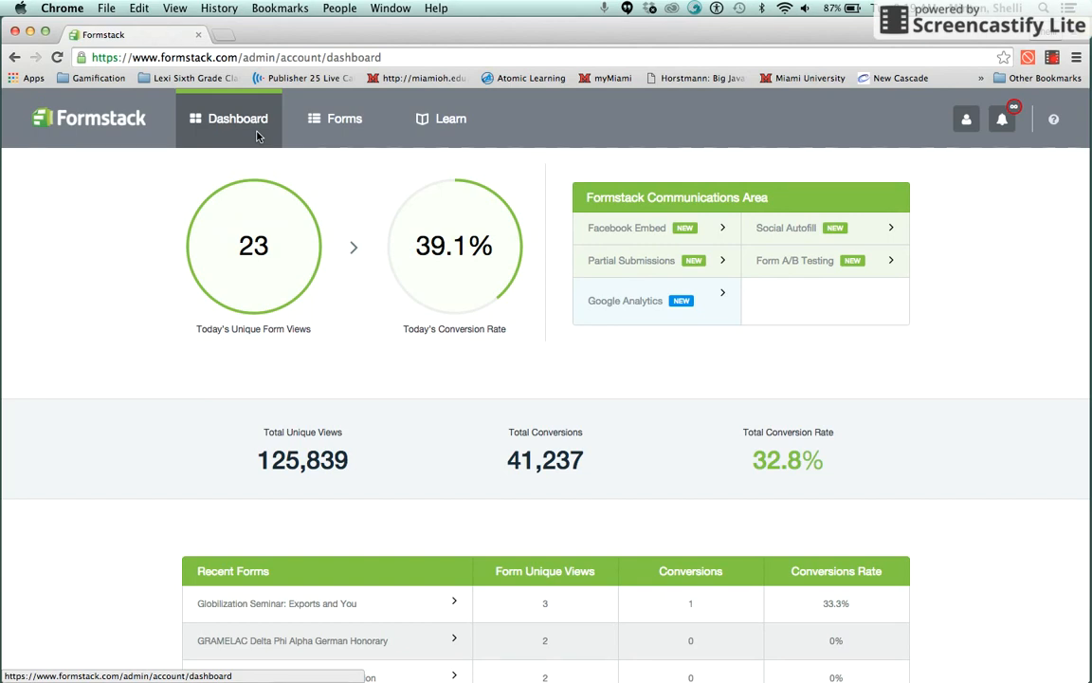
Step: Go to the Forms list showing department folders such as ACE
{"action": "left_click", "coordinate": [345, 118]}
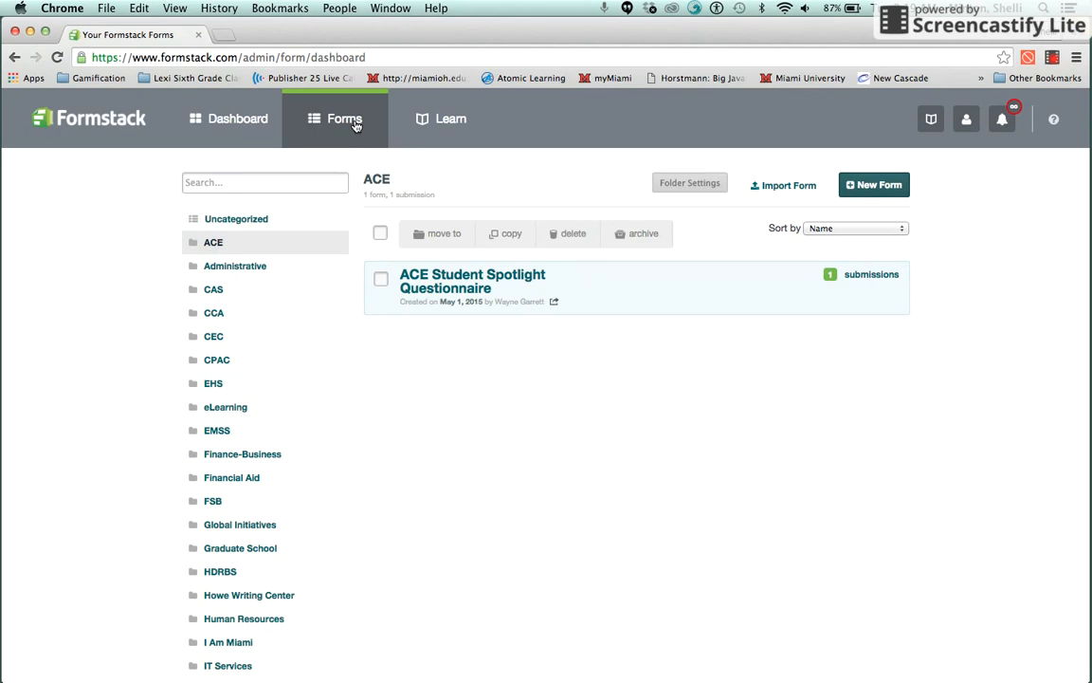
Step: Open the Web Team folder listing Access Barrier Report Form, Cascade Training and other forms
{"action": "scroll", "scroll_direction": "down", "scroll_amount": 3}
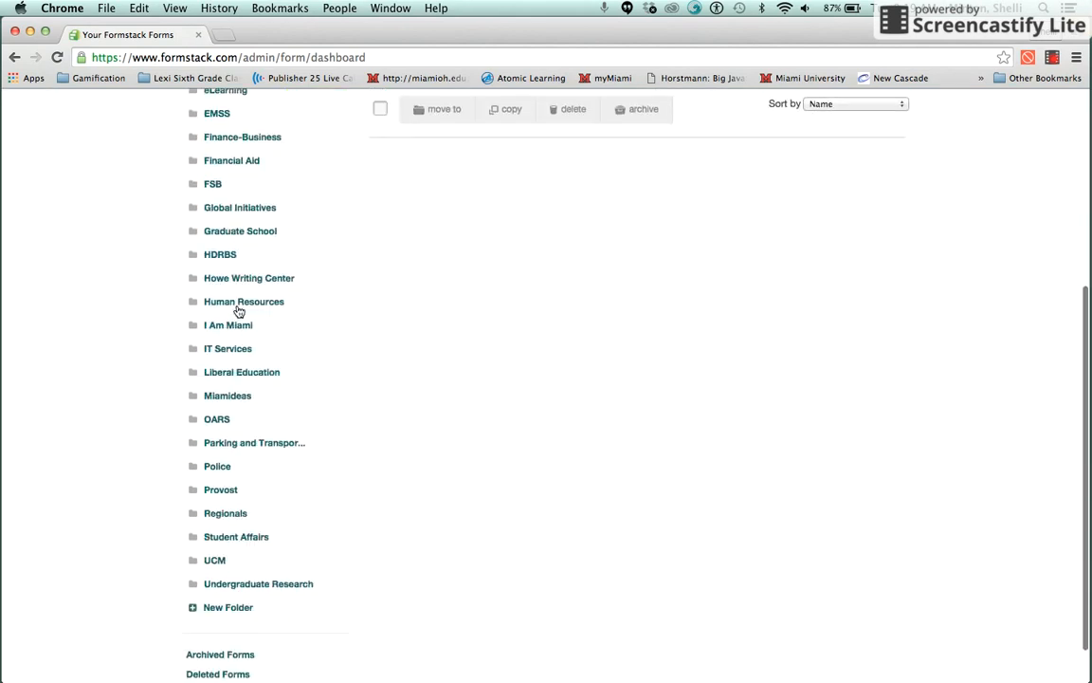
{"action": "scroll", "scroll_direction": "down", "scroll_amount": 3}
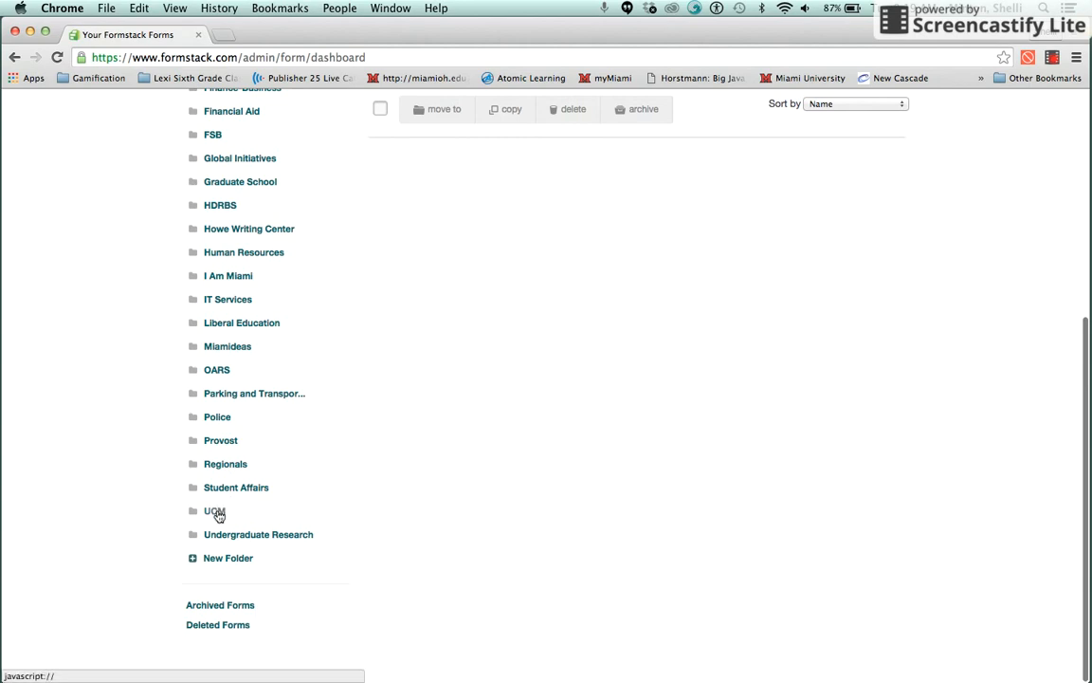
{"action": "left_click", "coordinate": [214, 510]}
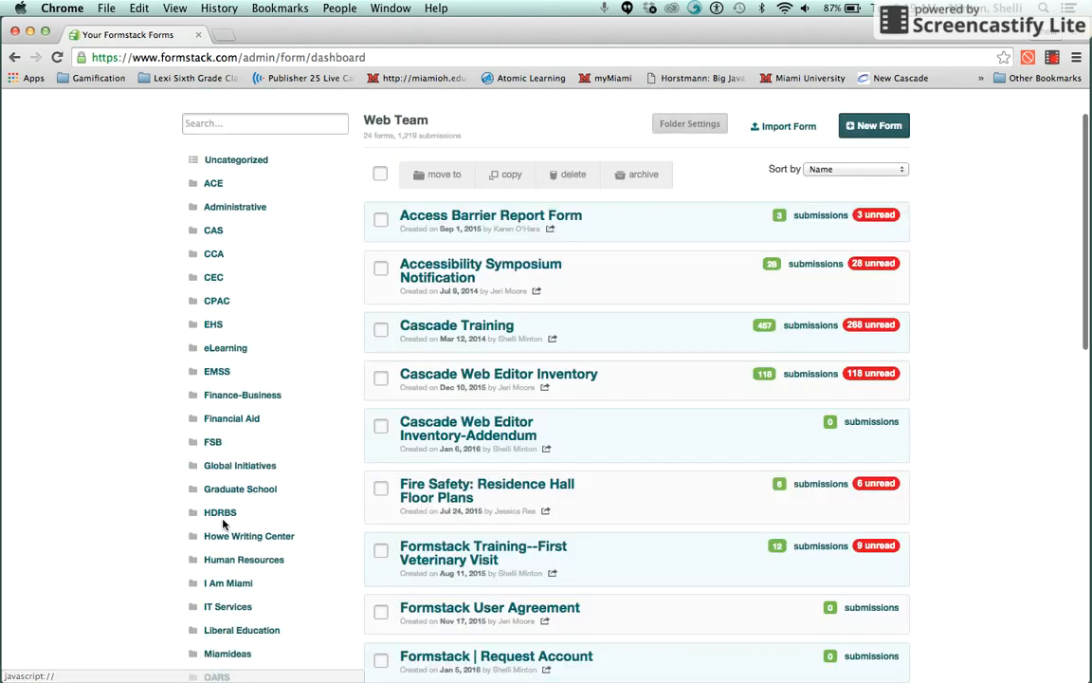
{"action": "mouse_move", "coordinate": [489, 216]}
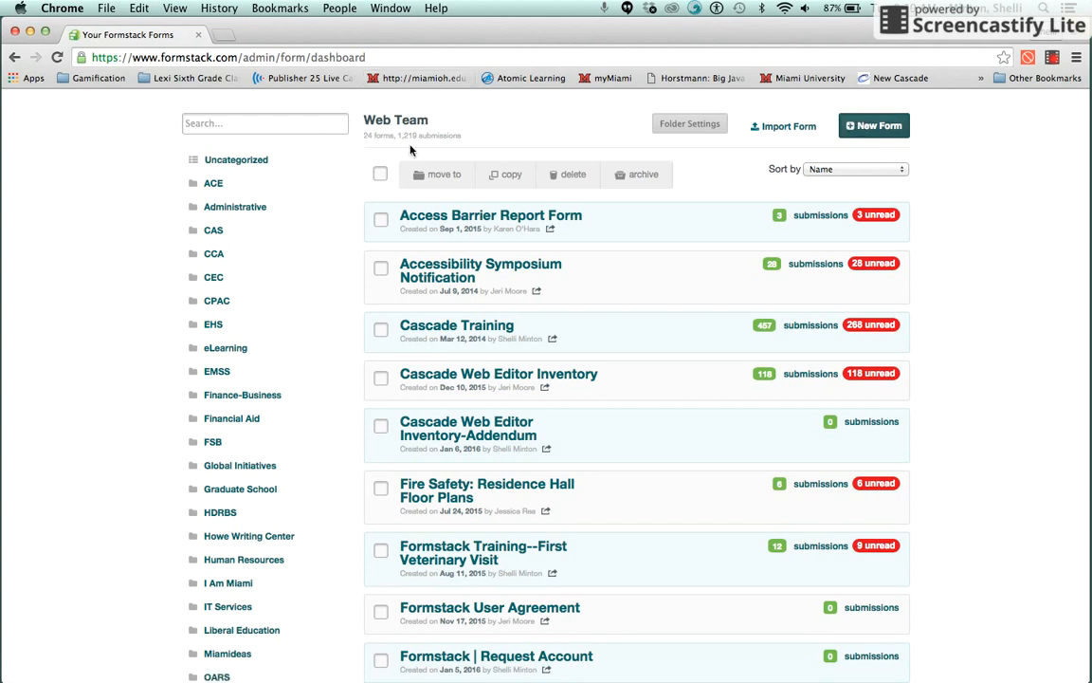
{"action": "mouse_move", "coordinate": [455, 327]}
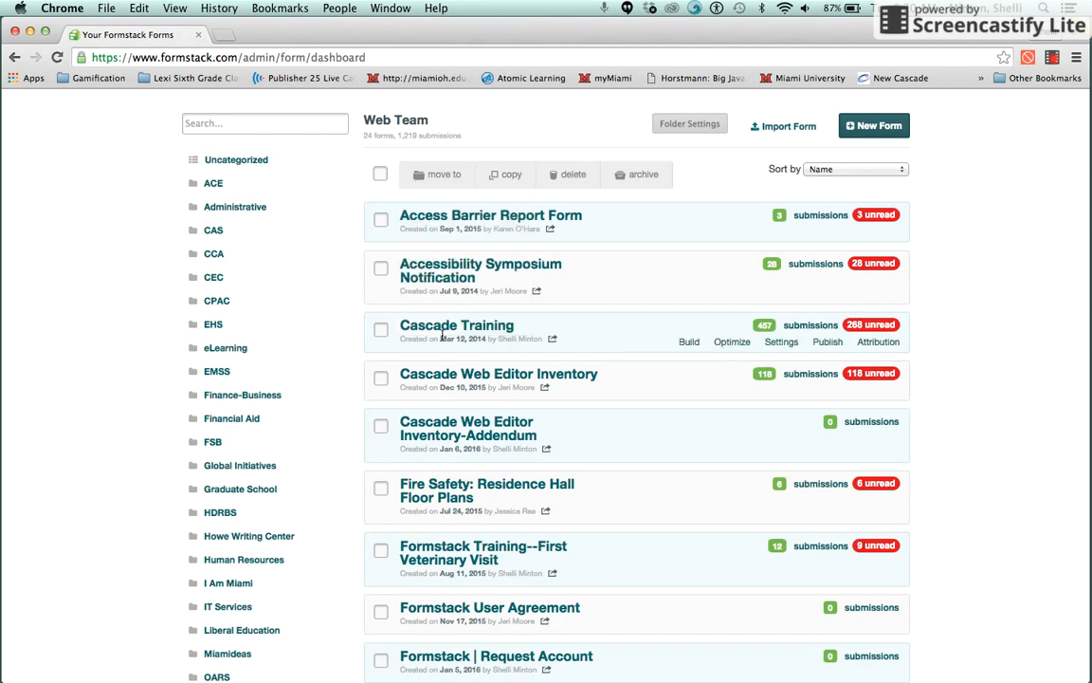
{"action": "scroll", "scroll_direction": "down", "scroll_amount": 3}
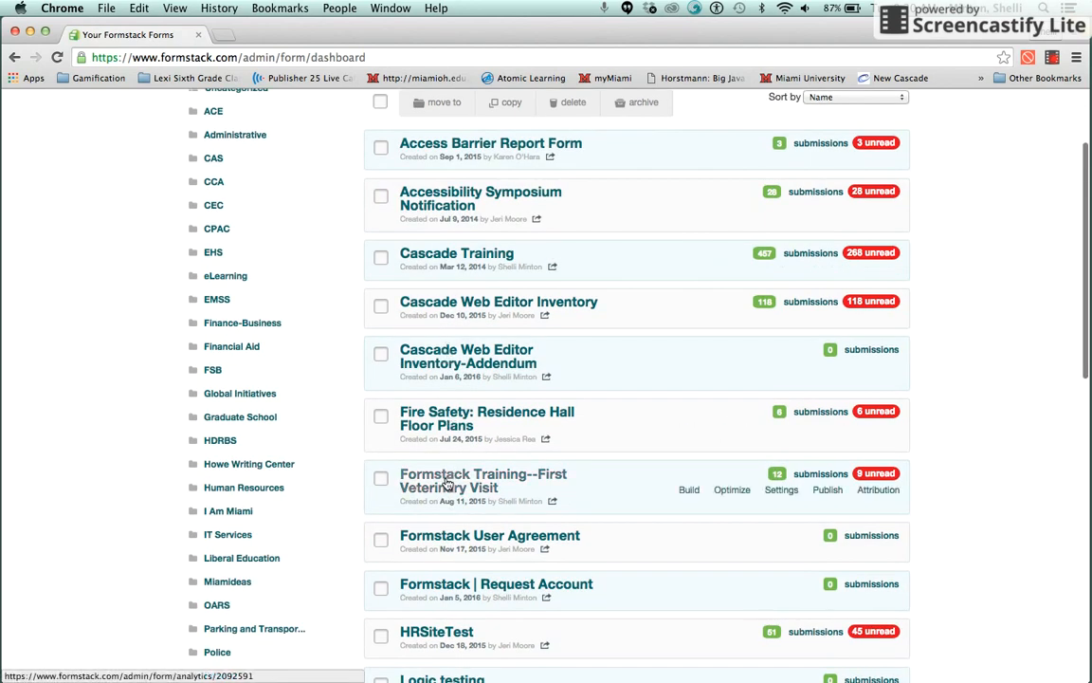
Step: Open the First Veterinary Visit training form's Attribution overview with views, leads and conversion figures
{"action": "left_click", "coordinate": [878, 489]}
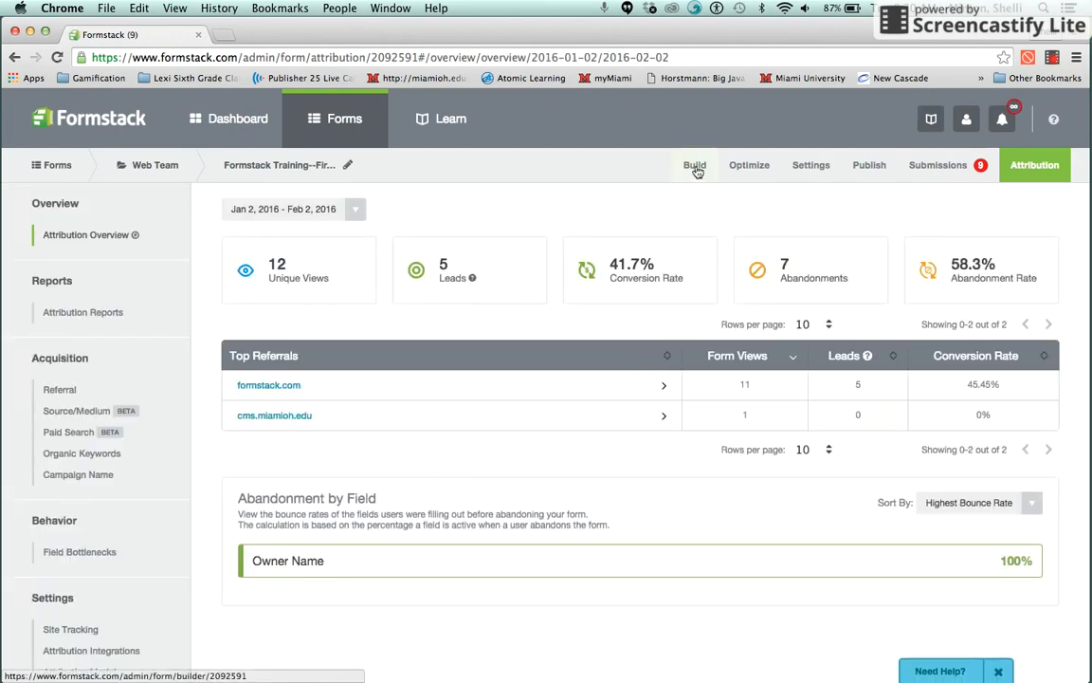
{"action": "mouse_move", "coordinate": [869, 163]}
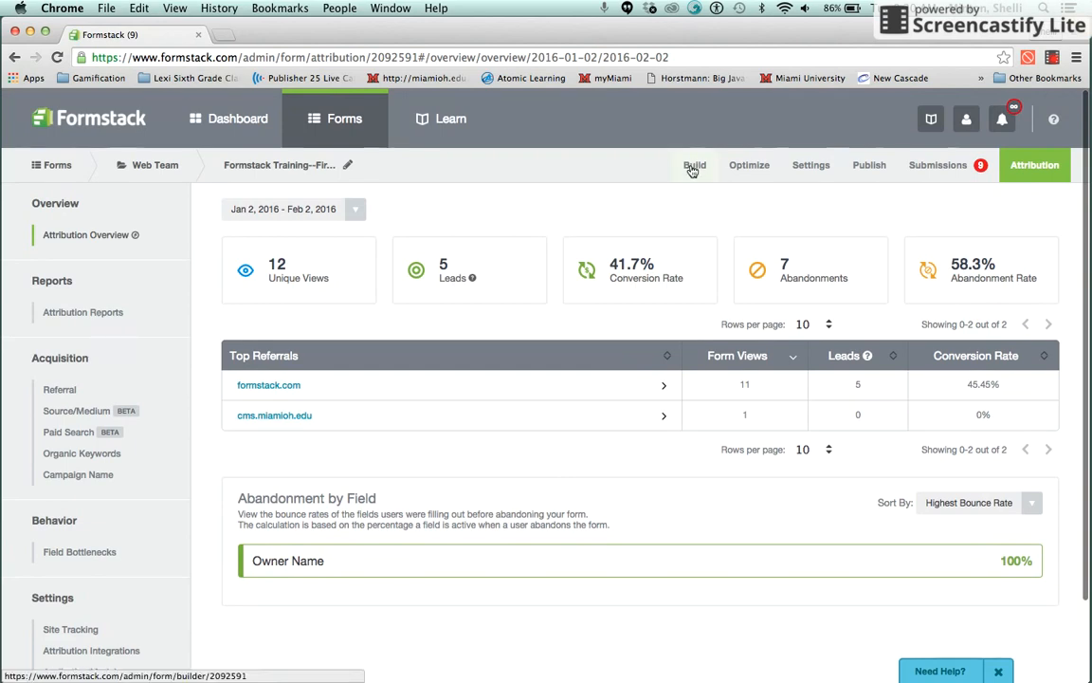
{"action": "left_click", "coordinate": [694, 165]}
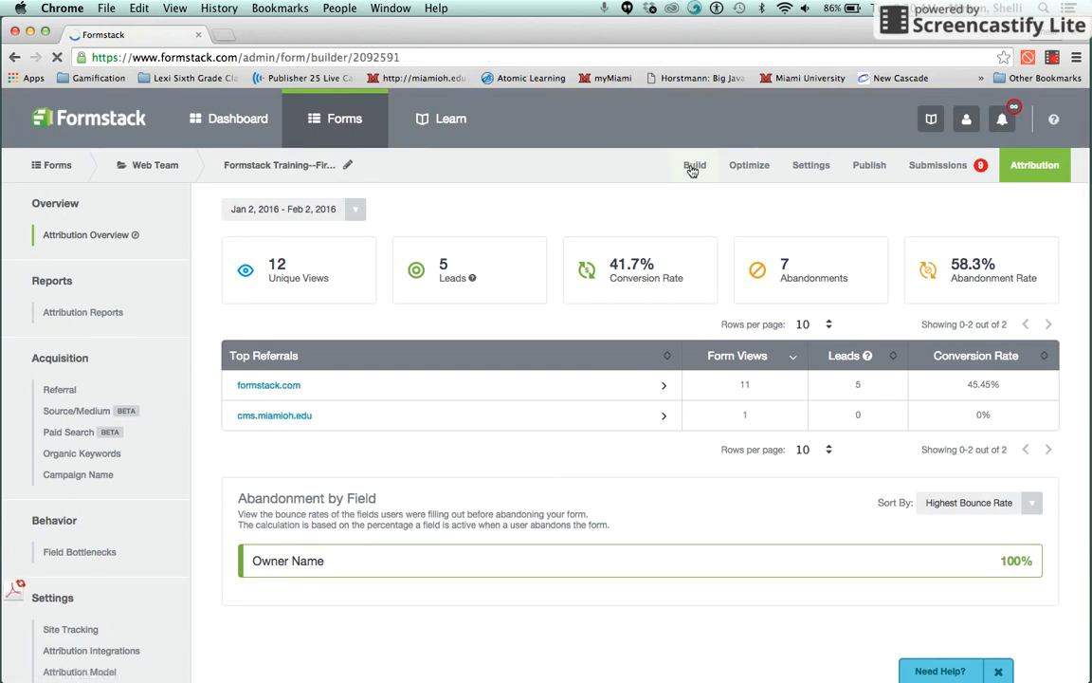
Step: View the form in the Build editor and live Pet Information preview, then its Optimize plugins
{"action": "left_click", "coordinate": [694, 165]}
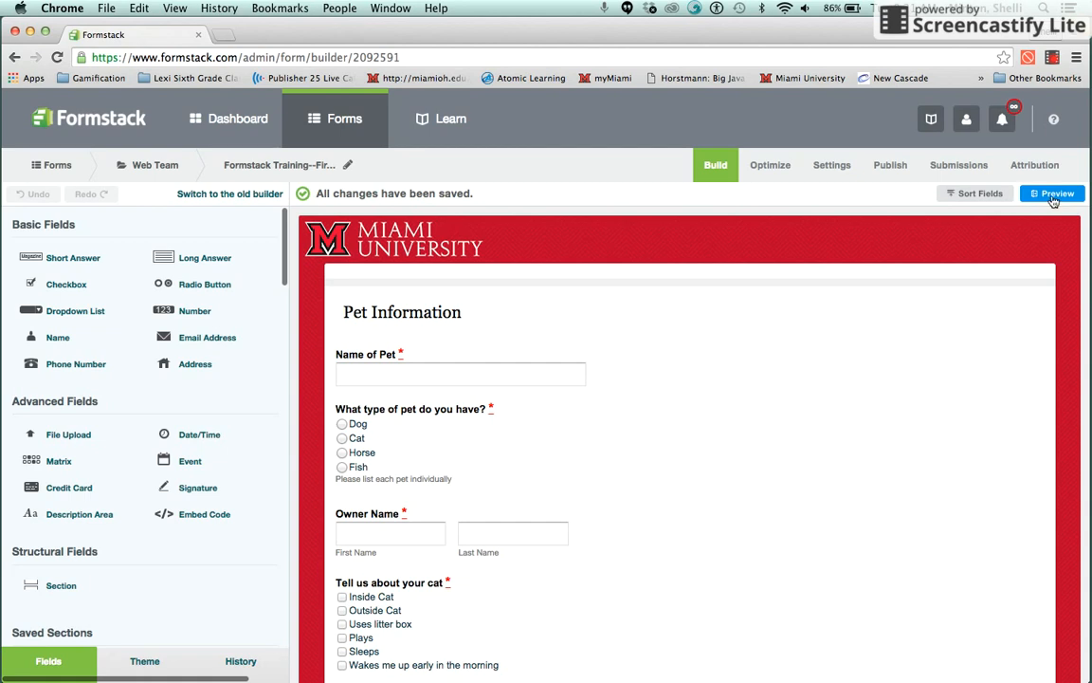
{"action": "left_click", "coordinate": [1052, 193]}
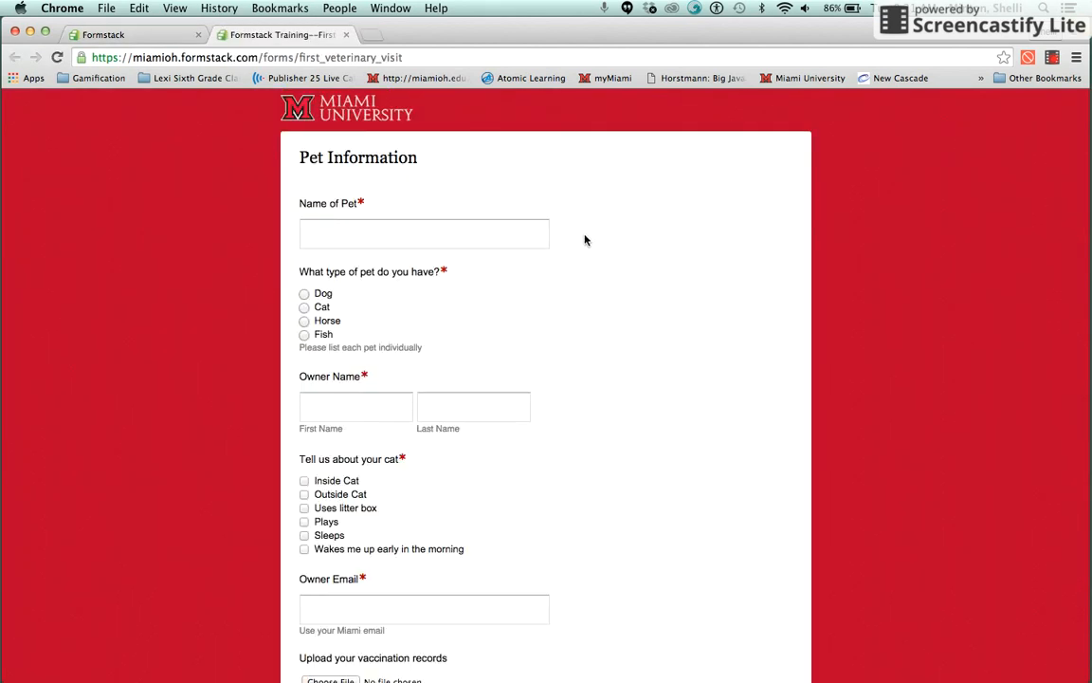
{"action": "left_click", "coordinate": [133, 34]}
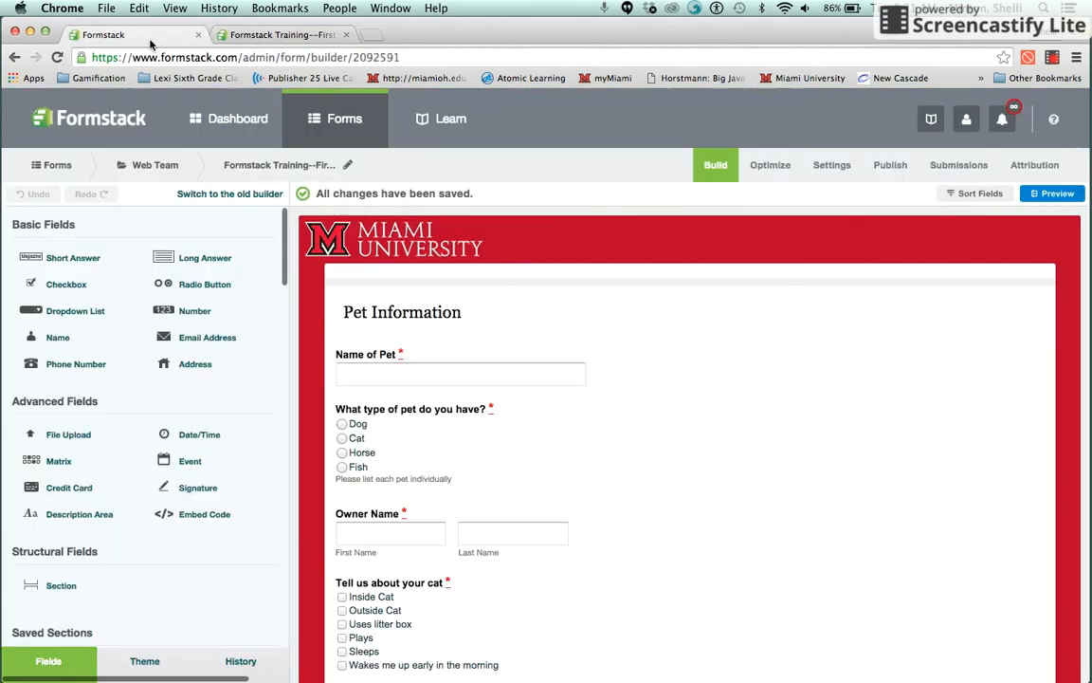
{"action": "mouse_move", "coordinate": [387, 171]}
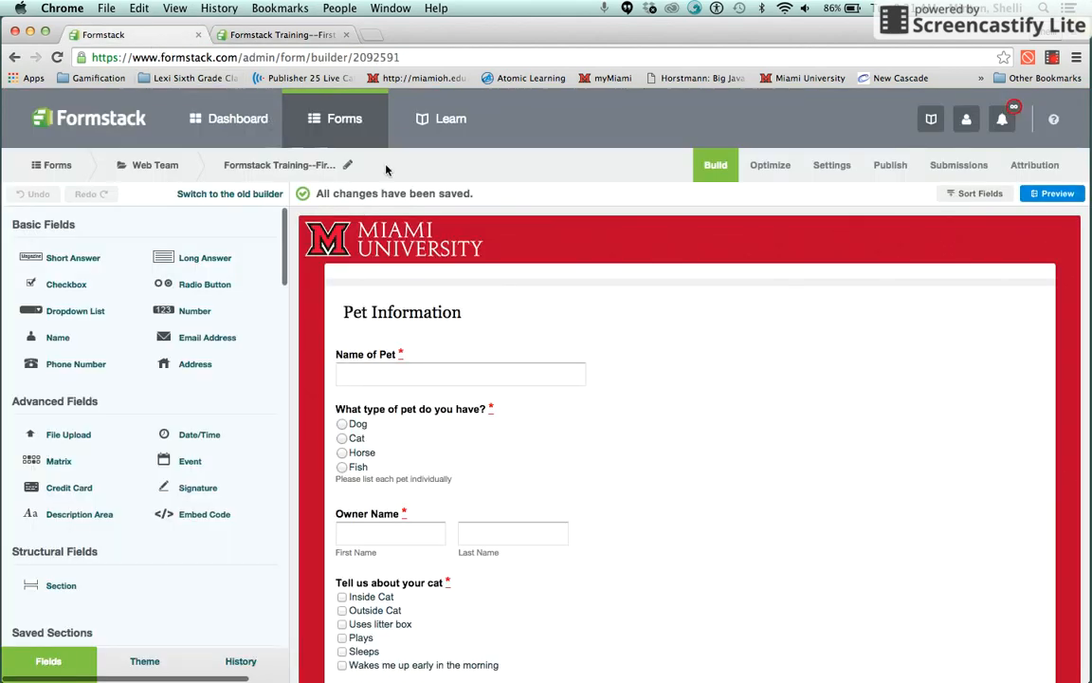
{"action": "left_click", "coordinate": [751, 163]}
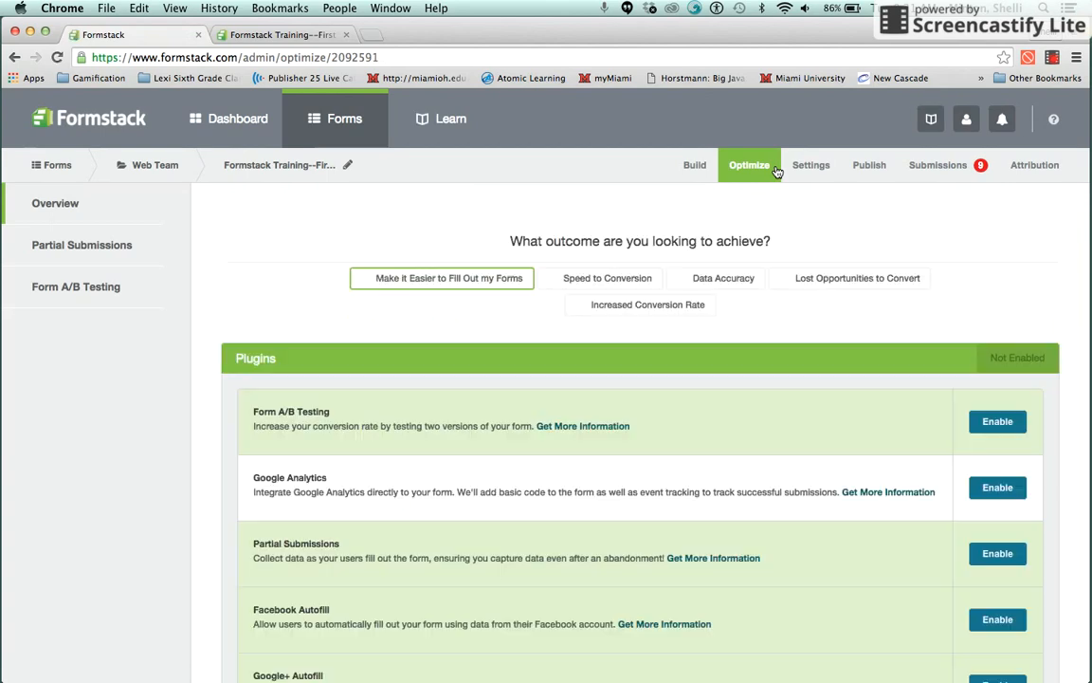
Step: Choose 'Make it Easier to Fill Out my Forms' and move to the General settings
{"action": "left_click", "coordinate": [440, 277]}
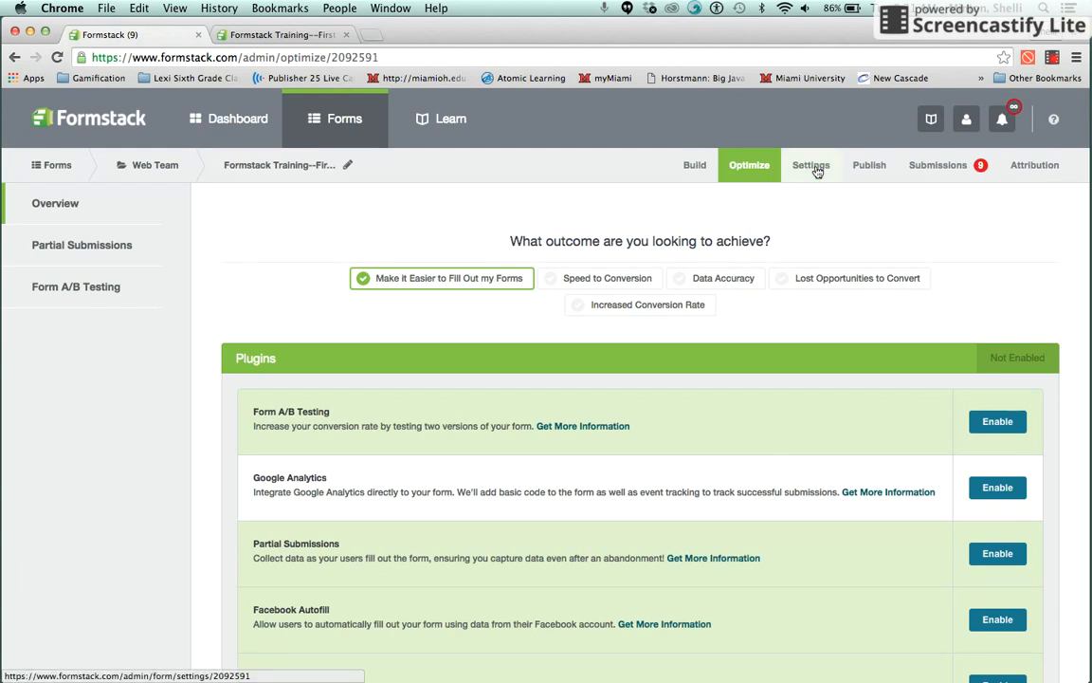
{"action": "left_click", "coordinate": [812, 163]}
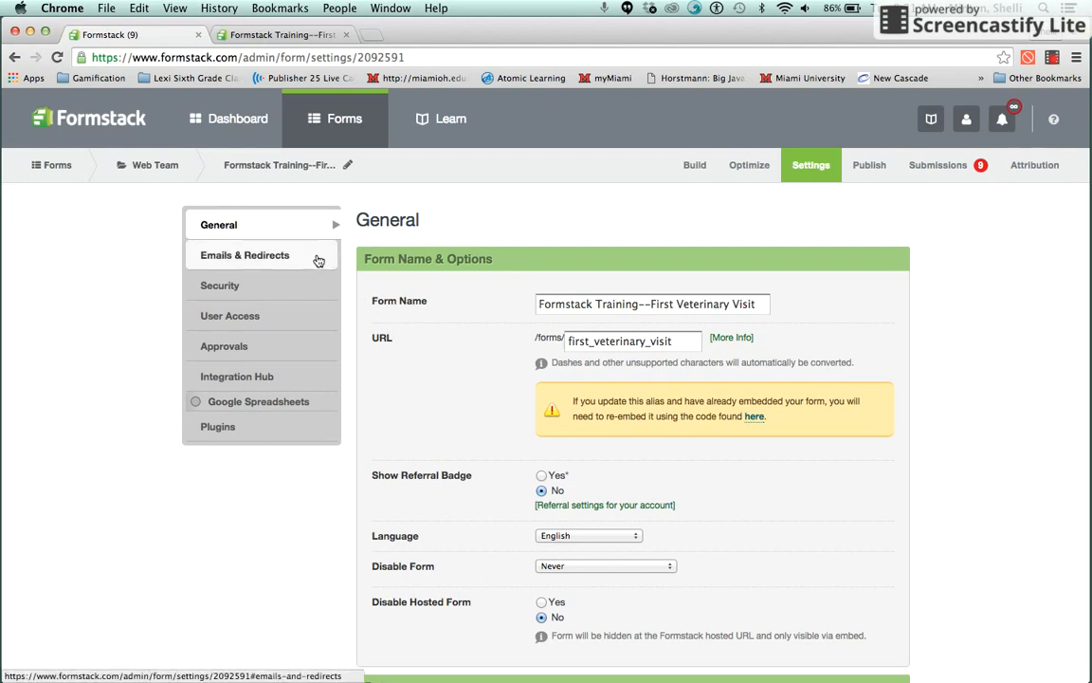
Step: Review the Emails & Redirects settings and head to the Publish page
{"action": "left_click", "coordinate": [245, 254]}
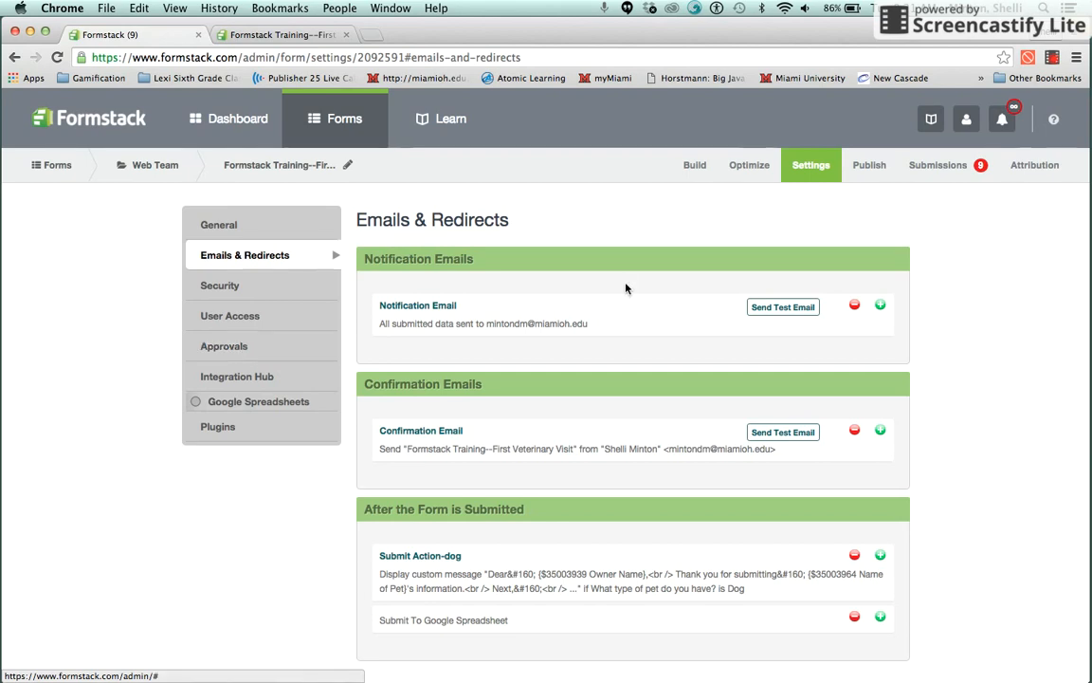
{"action": "left_click", "coordinate": [869, 164]}
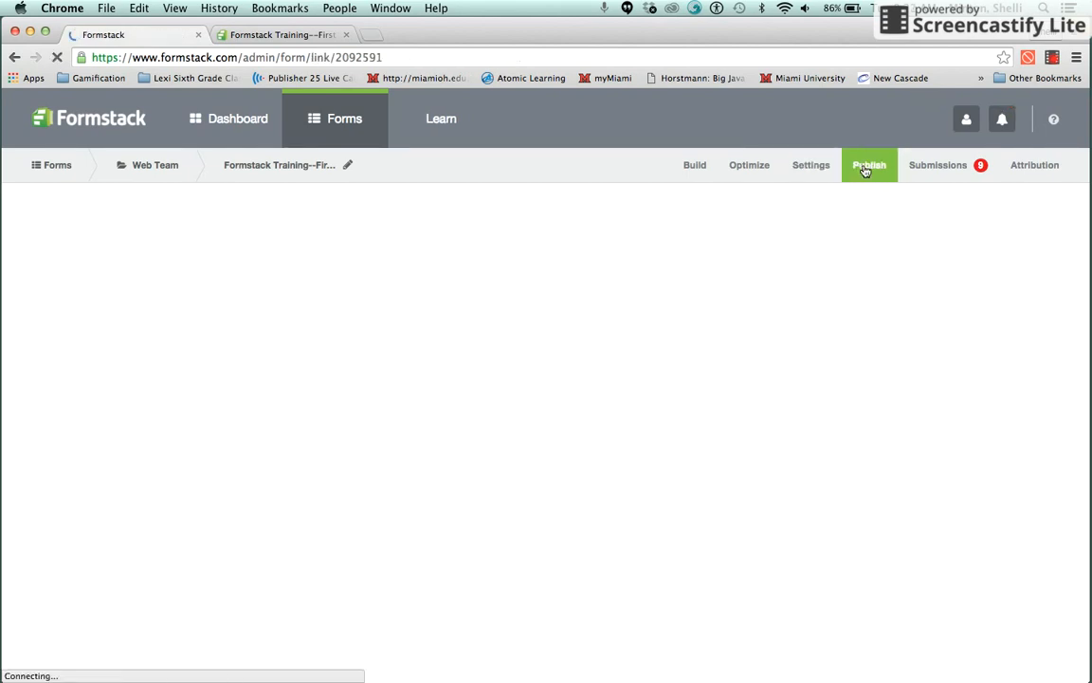
Step: Load the Quick Start publish page with the shareable link and embed code
{"action": "left_click", "coordinate": [869, 163]}
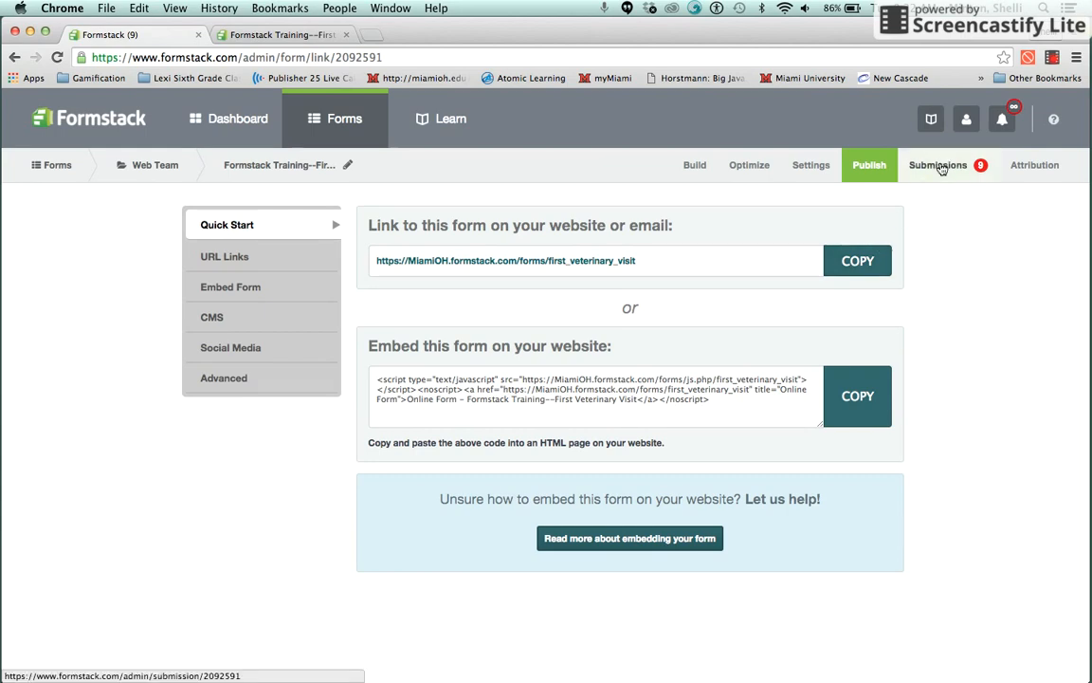
Step: Show the Submissions table with the form's 12 entries of owners, pets and vaccination records
{"action": "left_click", "coordinate": [937, 165]}
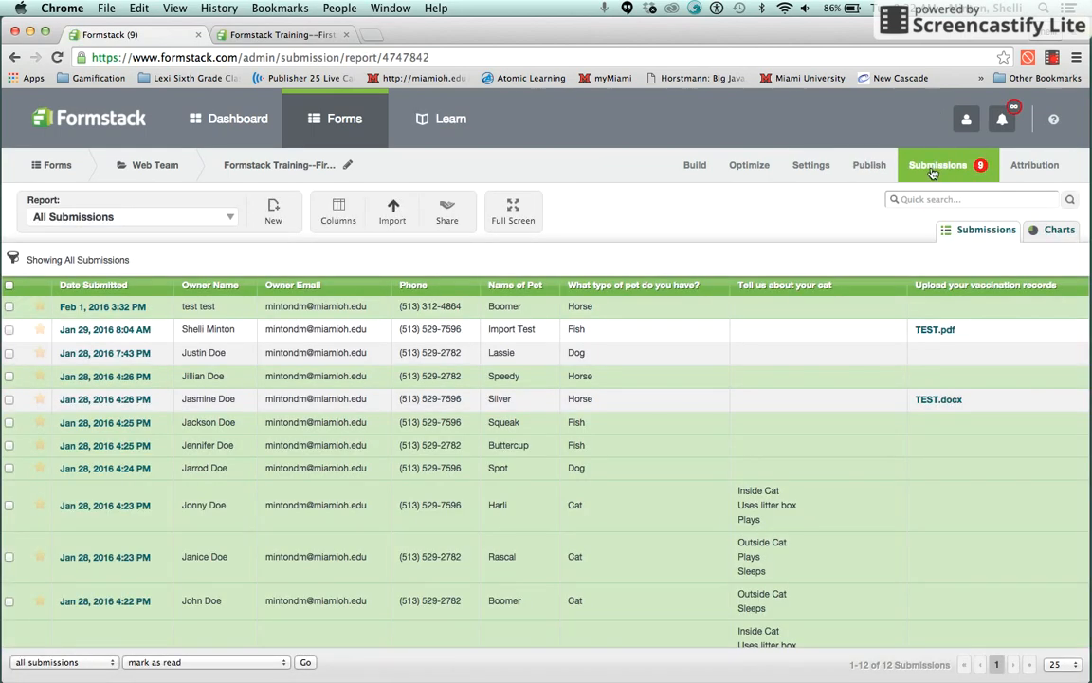
{"action": "mouse_move", "coordinate": [663, 382]}
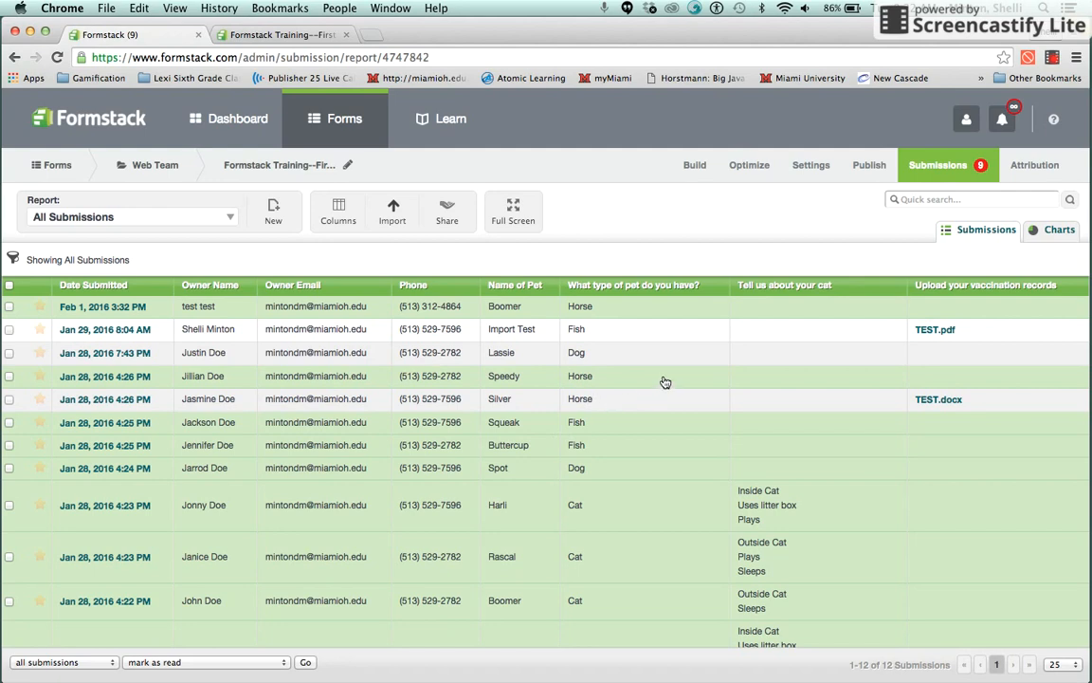